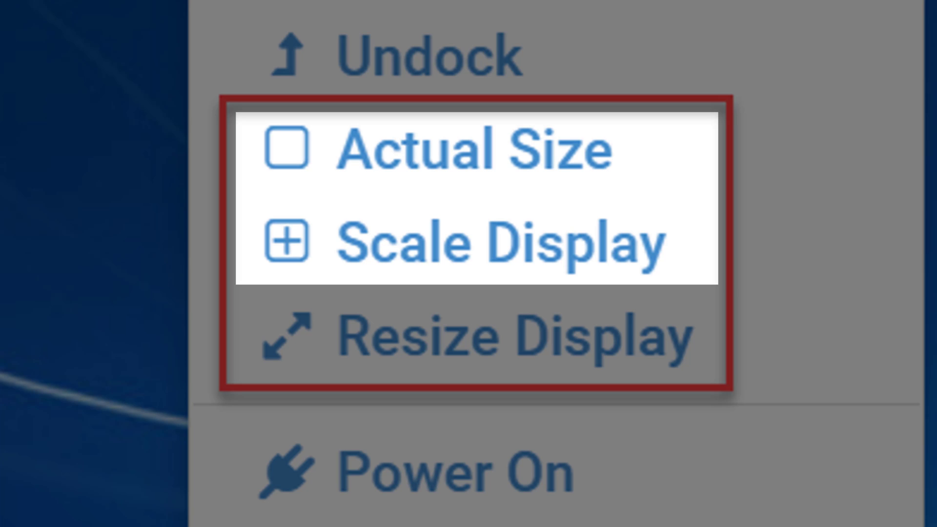
mouse_move(472, 335)
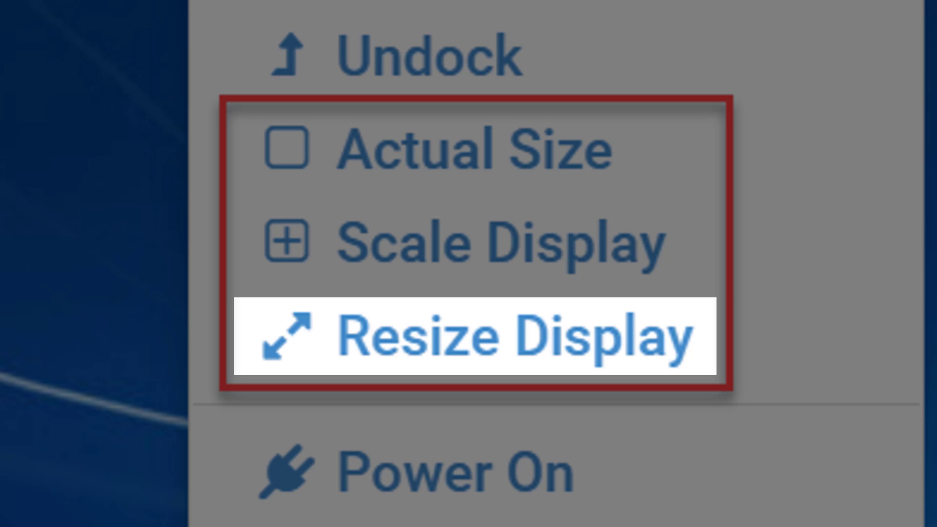
Advance the slideshow from the three display sizing options to the live demonstration.
left_click(478, 335)
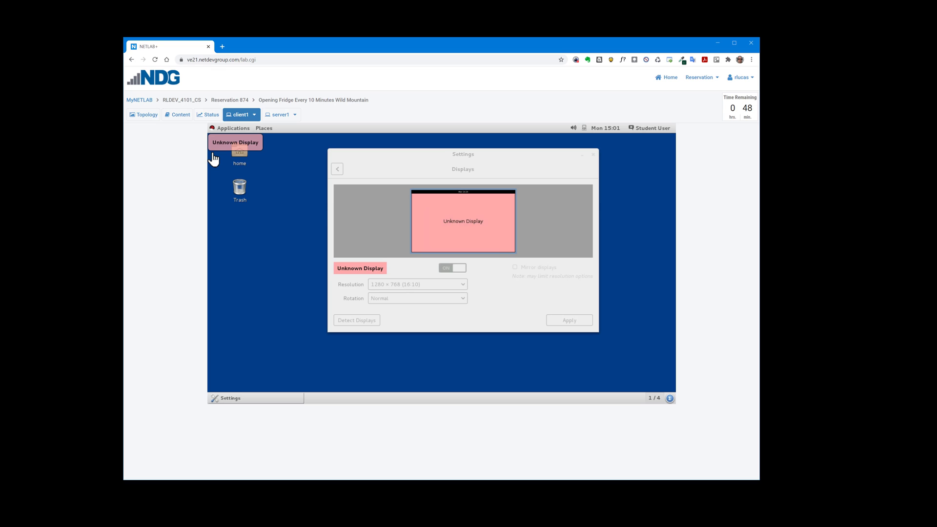
mouse_move(237, 172)
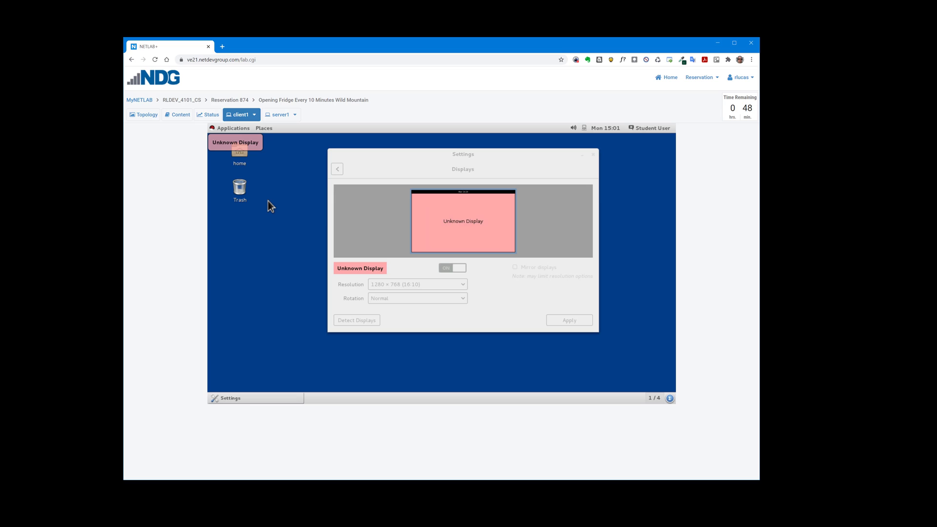
mouse_move(320, 192)
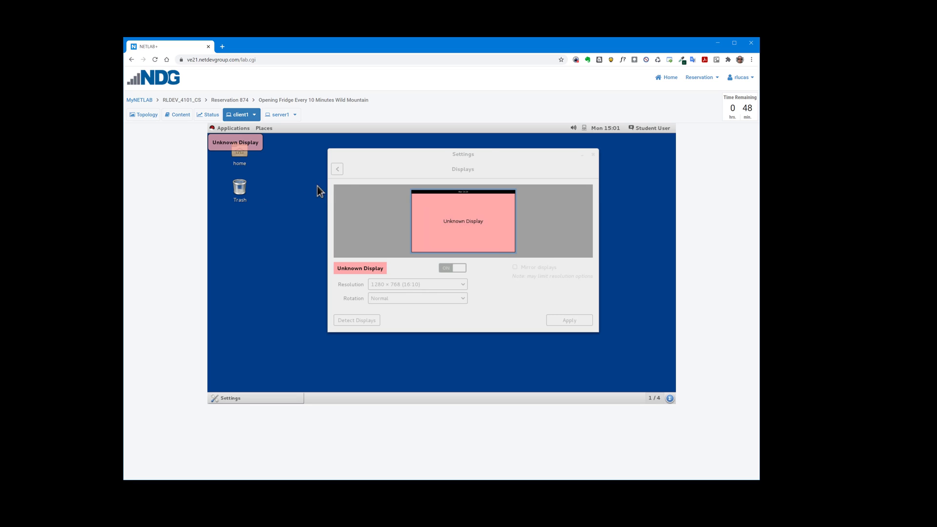
left_click(751, 60)
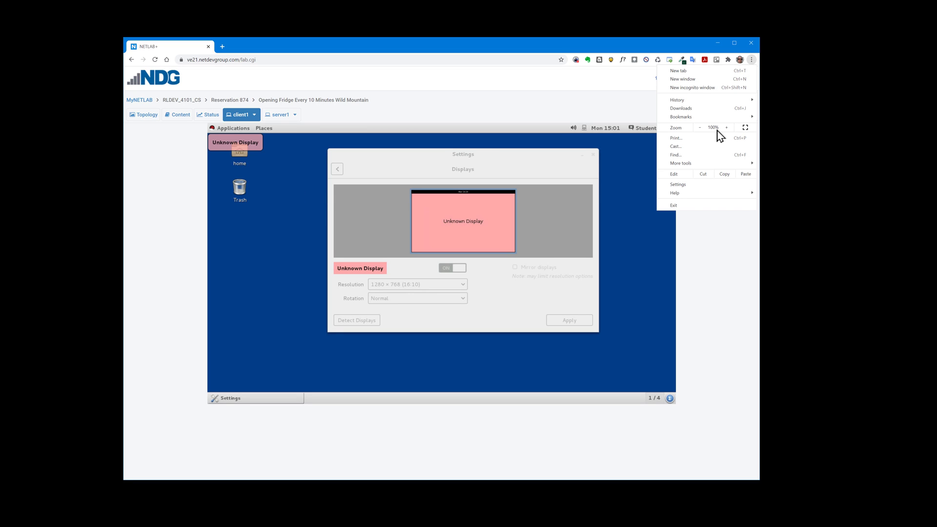
left_click(726, 127)
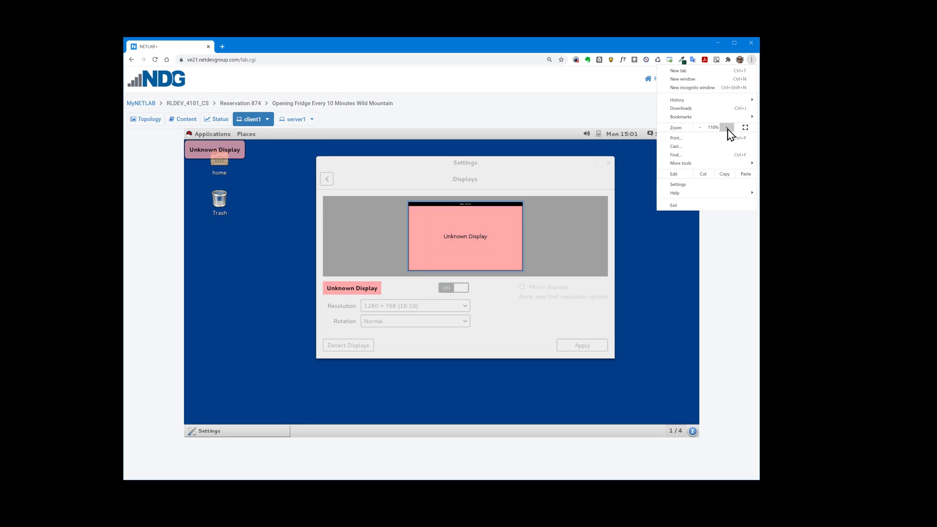
left_click(727, 127)
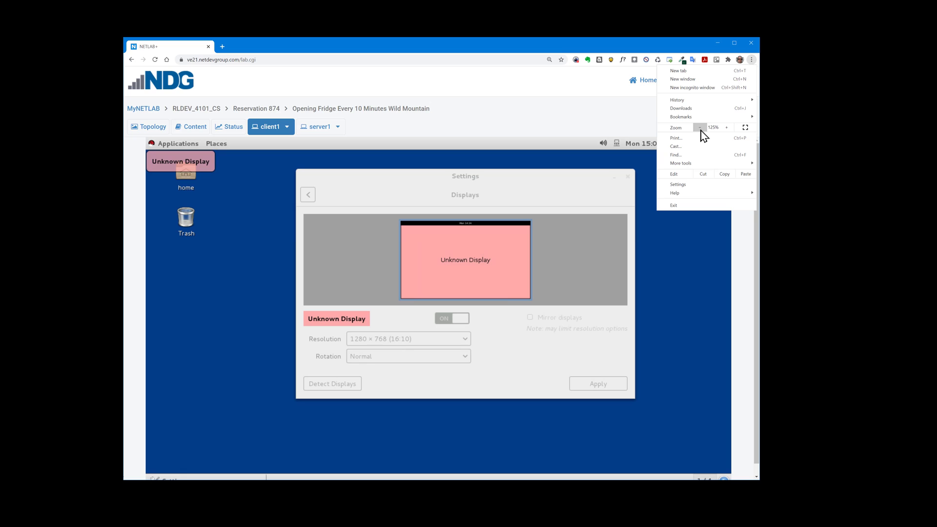
left_click(700, 128)
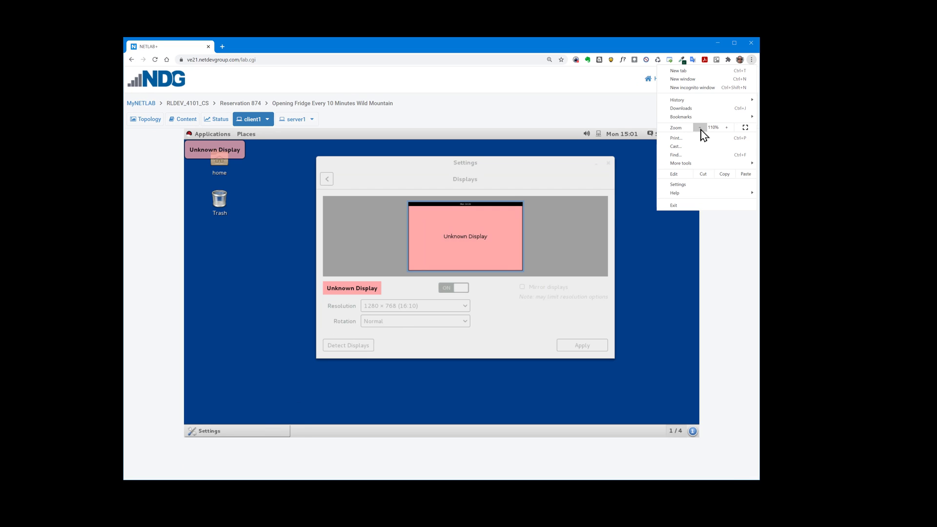
left_click(699, 127)
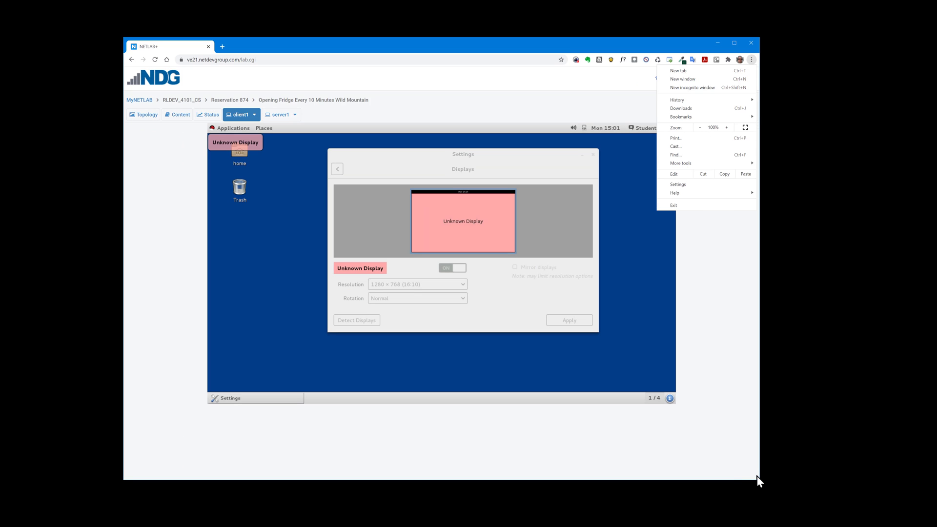
left_click(751, 59)
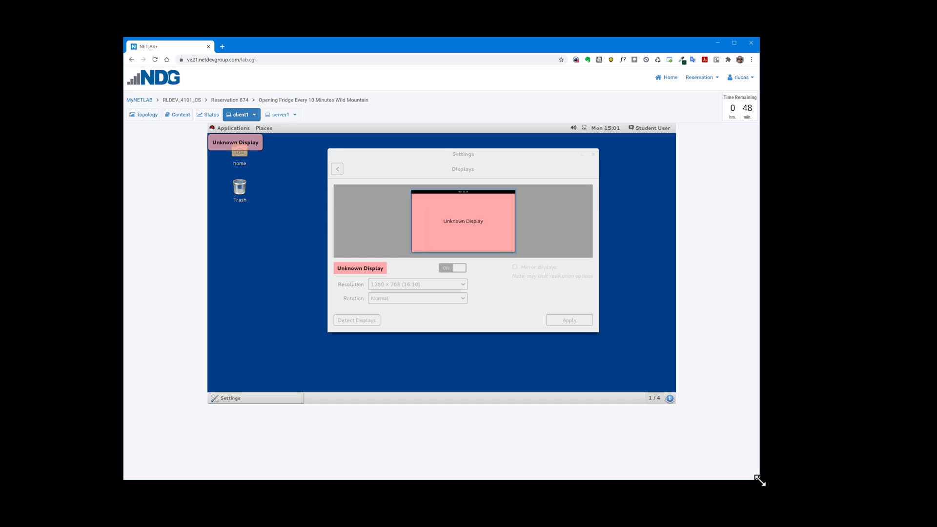
Shrink the browser window inward while the client1 desktop stays at 1280 × 768.
left_click_drag(760, 480, 734, 452)
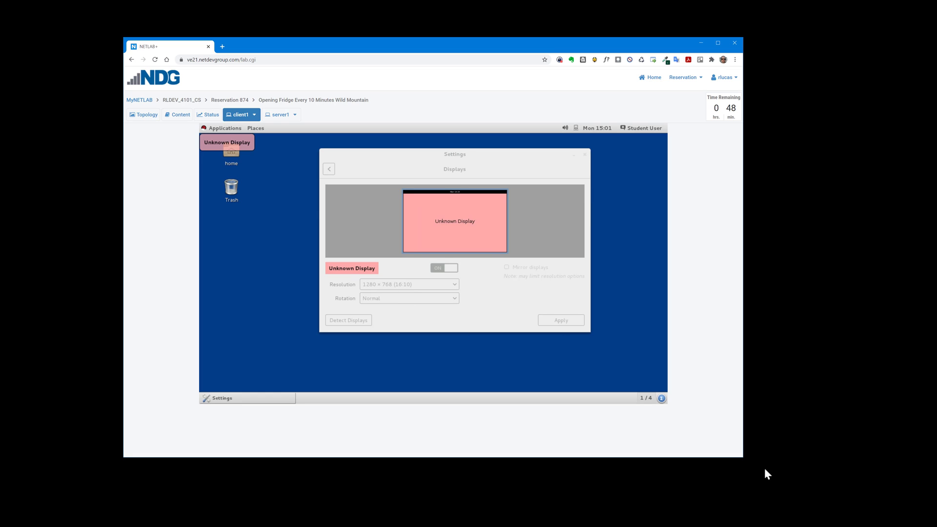
mouse_move(376, 297)
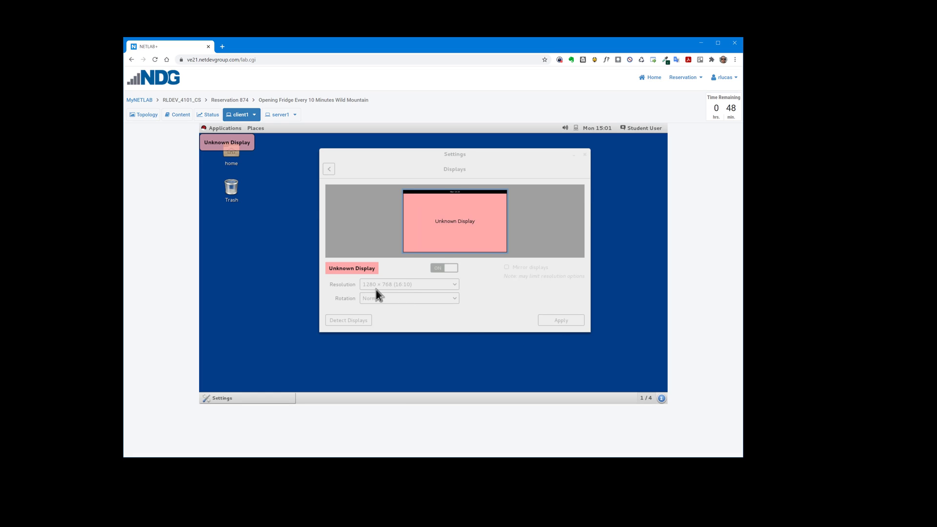
mouse_move(387, 292)
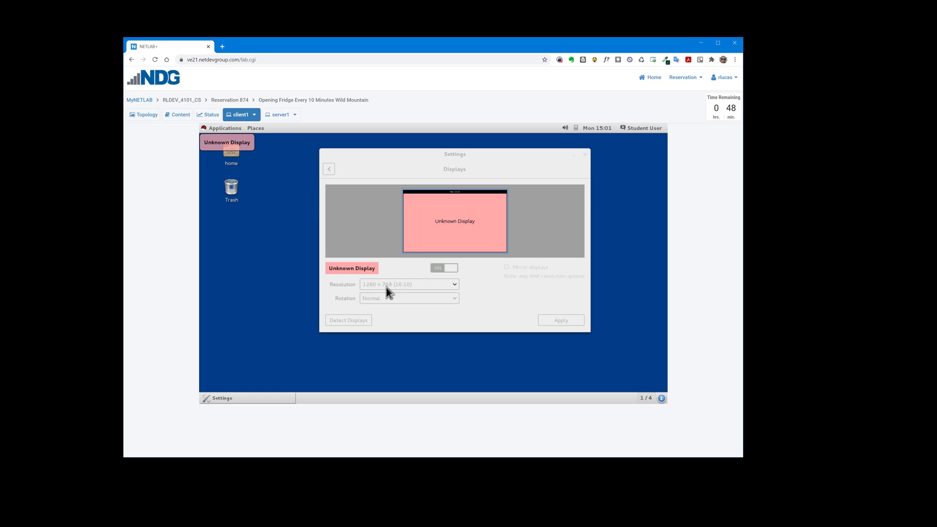
mouse_move(261, 155)
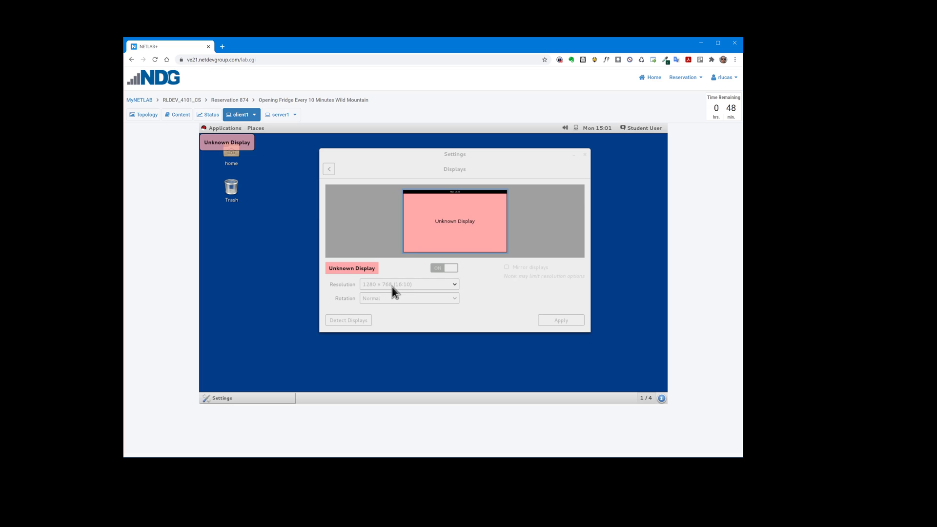
mouse_move(416, 293)
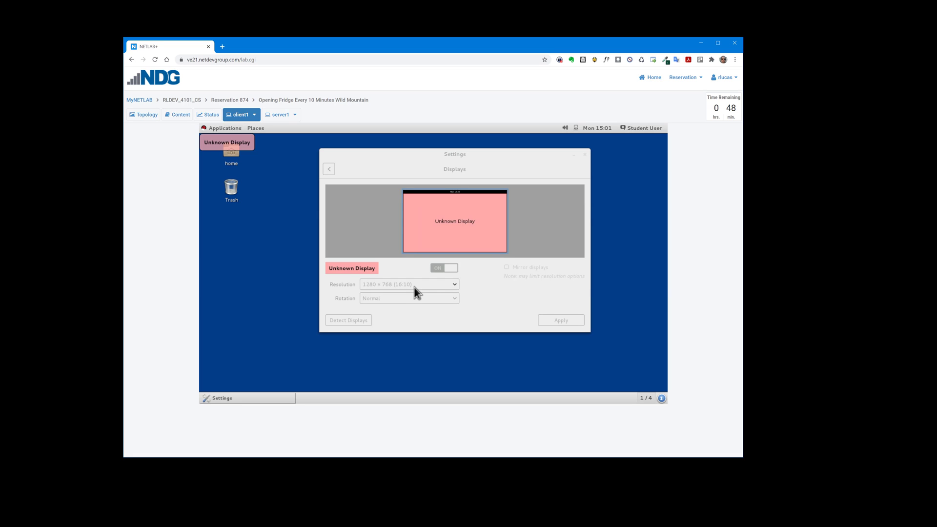
mouse_move(745, 468)
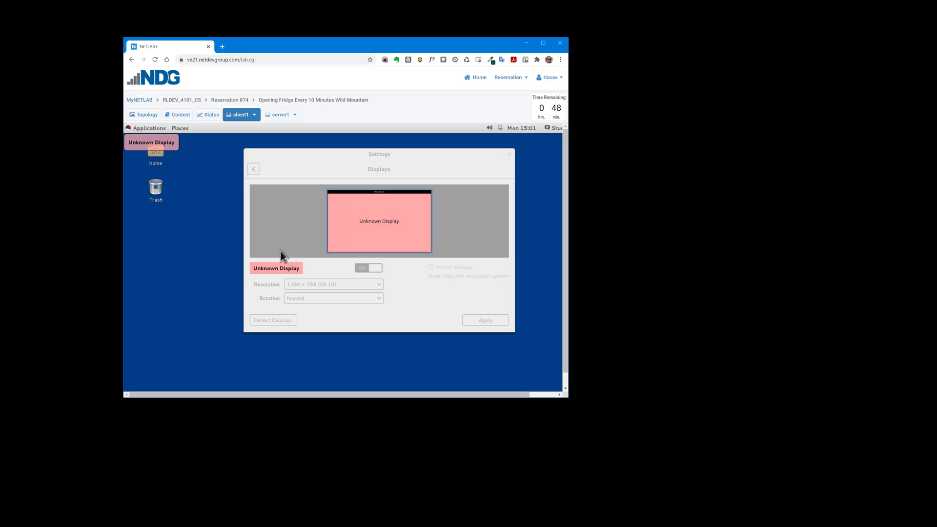
mouse_move(447, 348)
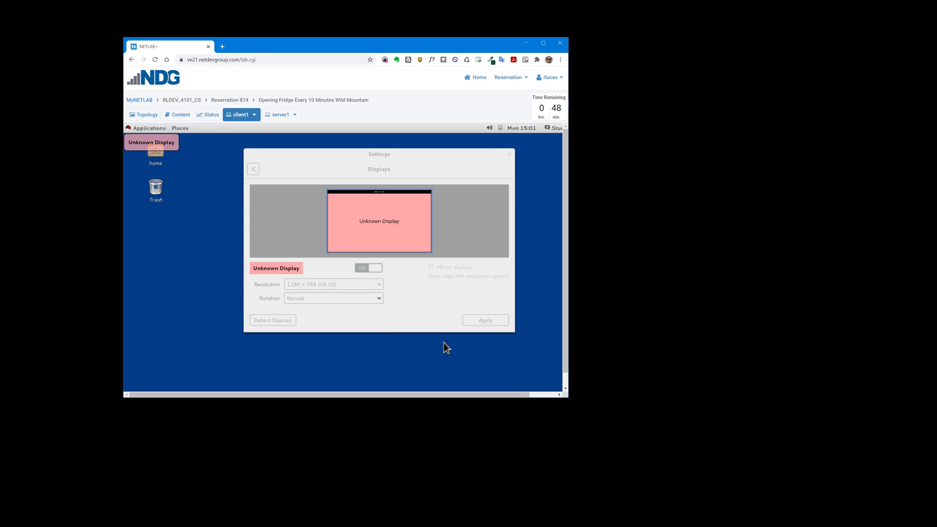
mouse_move(512, 394)
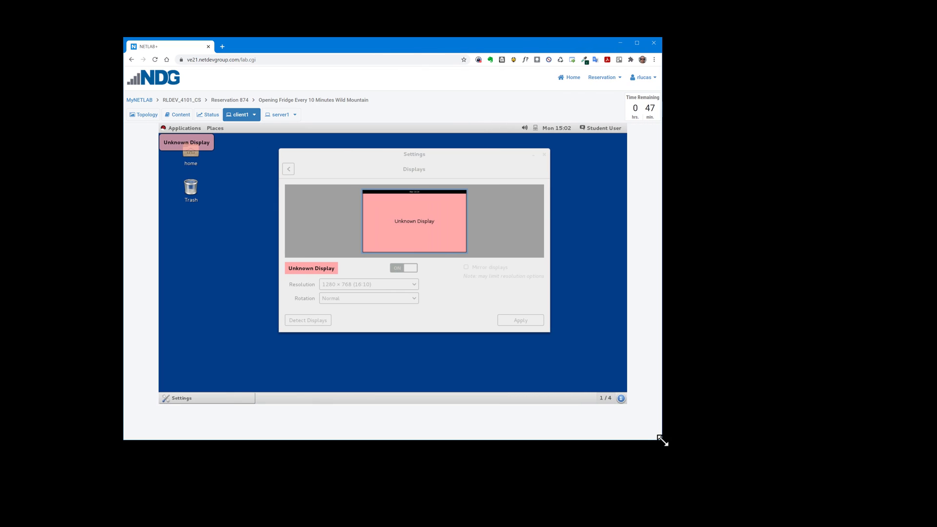
mouse_move(340, 135)
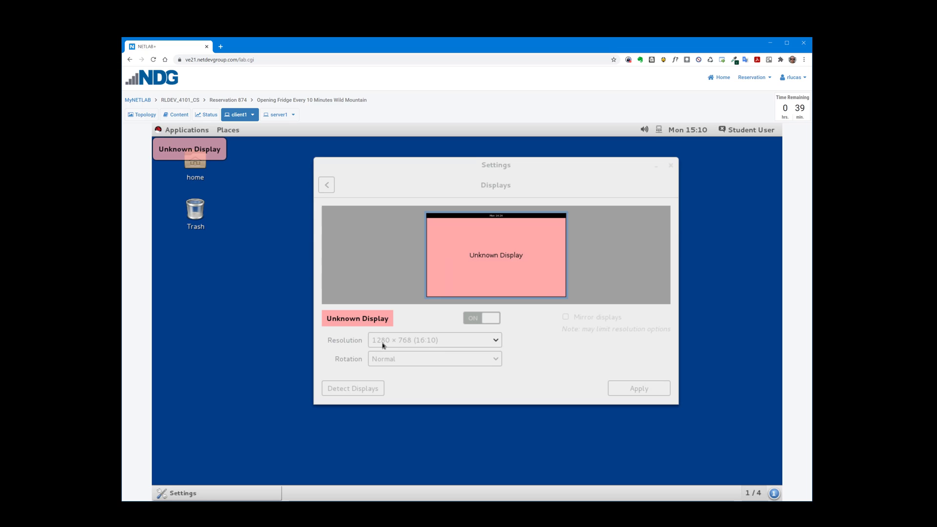
mouse_move(400, 349)
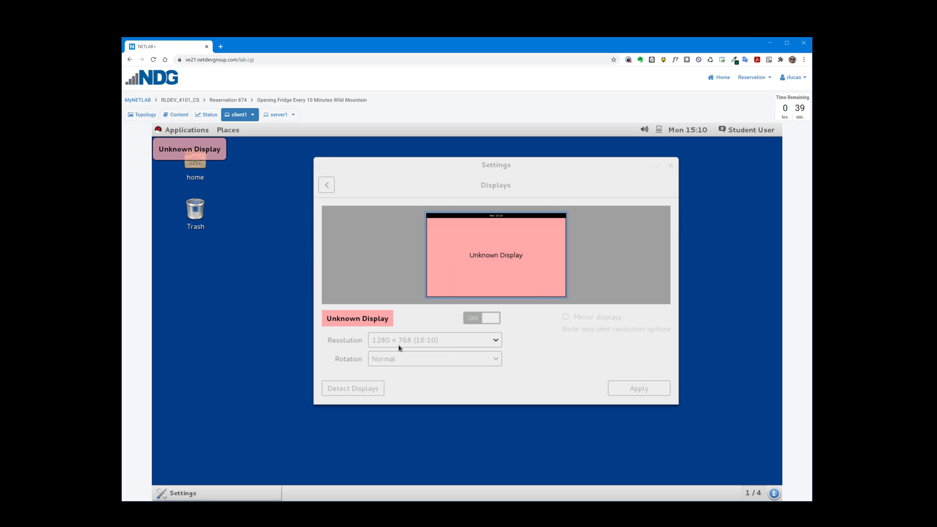
mouse_move(439, 344)
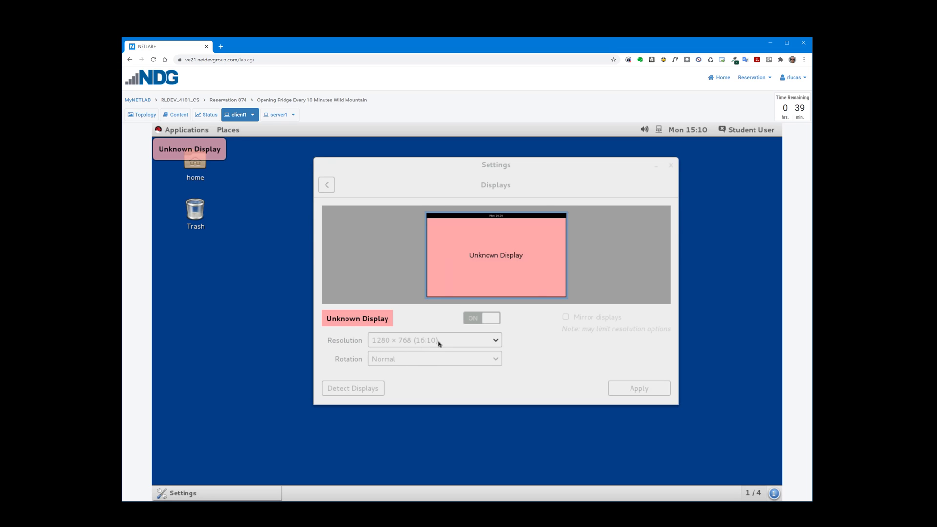
mouse_move(433, 340)
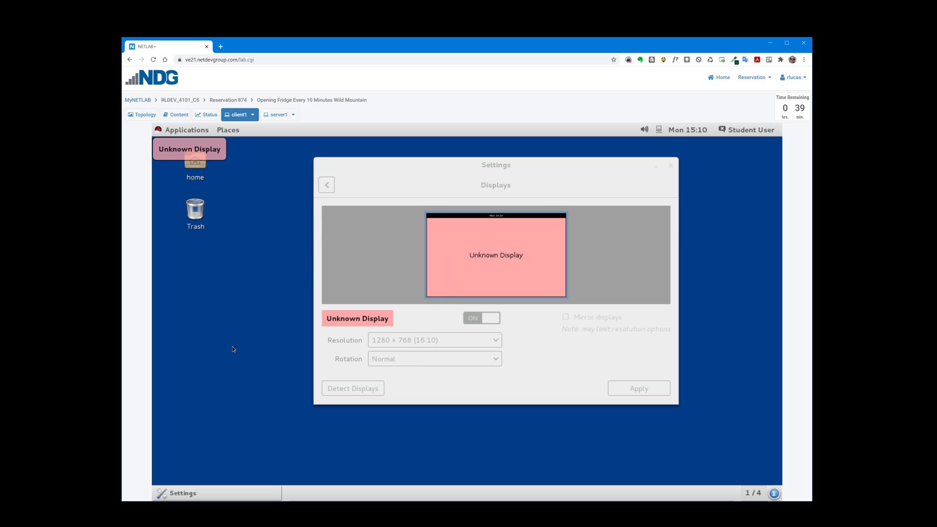
mouse_move(812, 504)
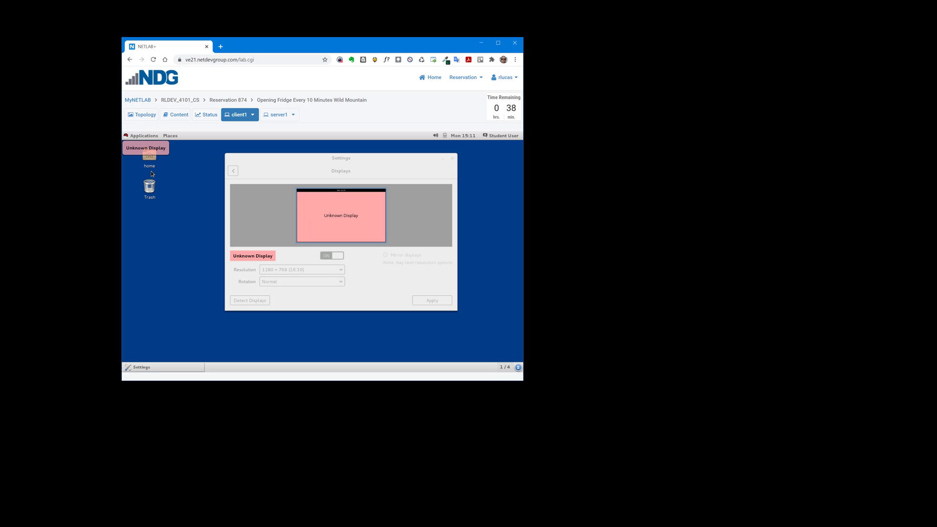
mouse_move(521, 381)
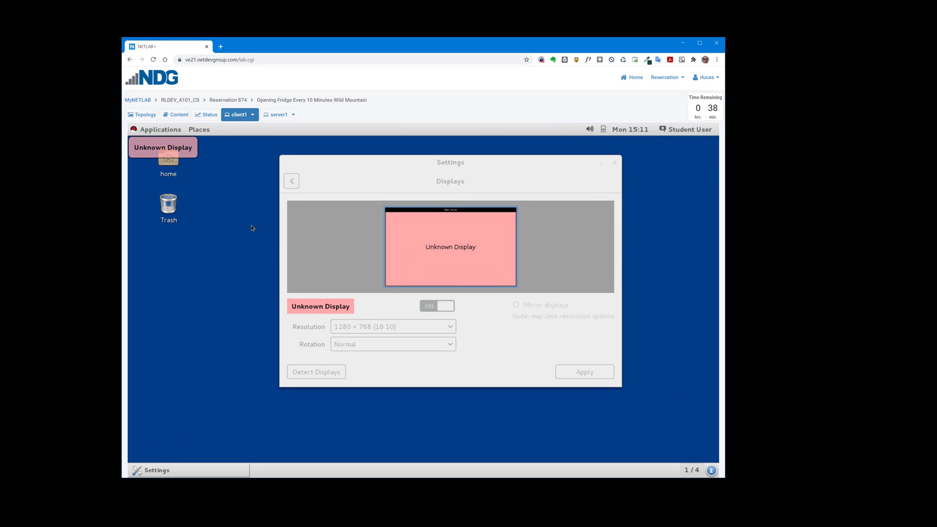
mouse_move(366, 334)
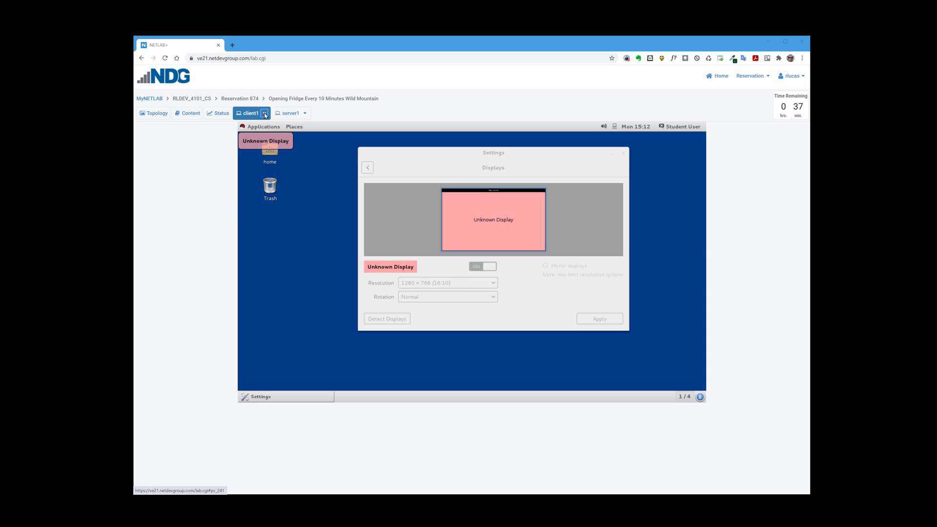
Switch client1 to Resize Display so its desktop becomes 1849 × 1019.
left_click(264, 113)
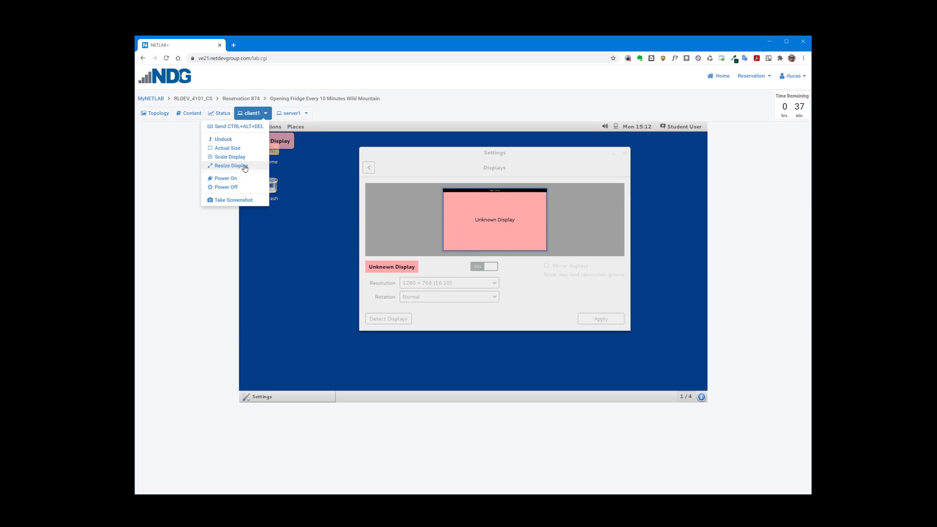
left_click(230, 166)
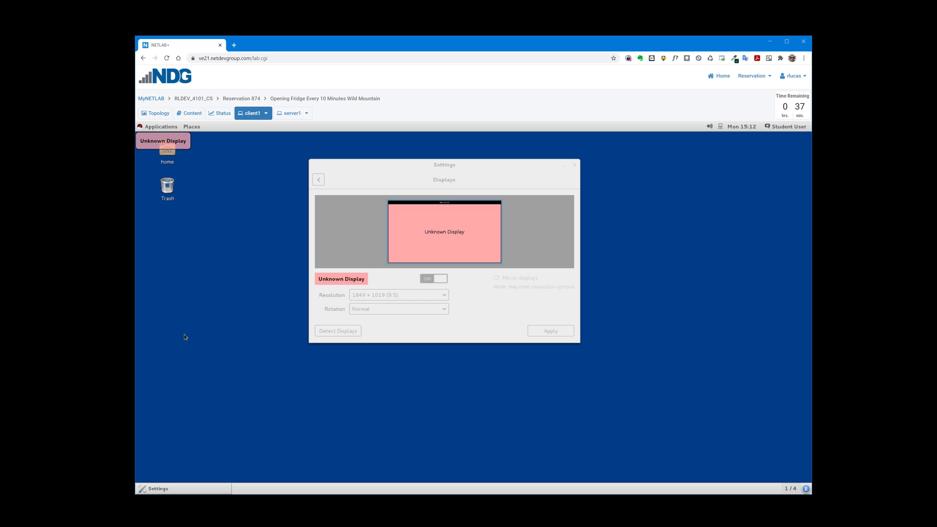
mouse_move(271, 279)
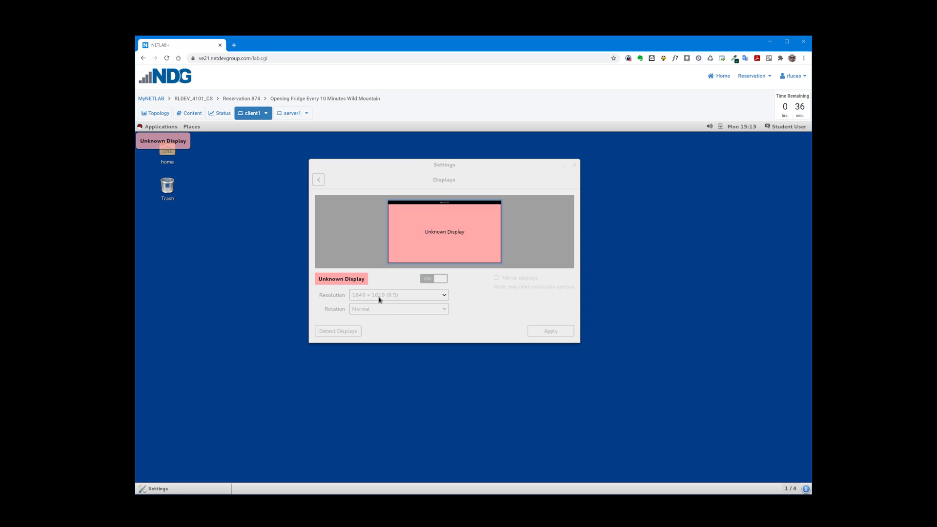
mouse_move(189, 217)
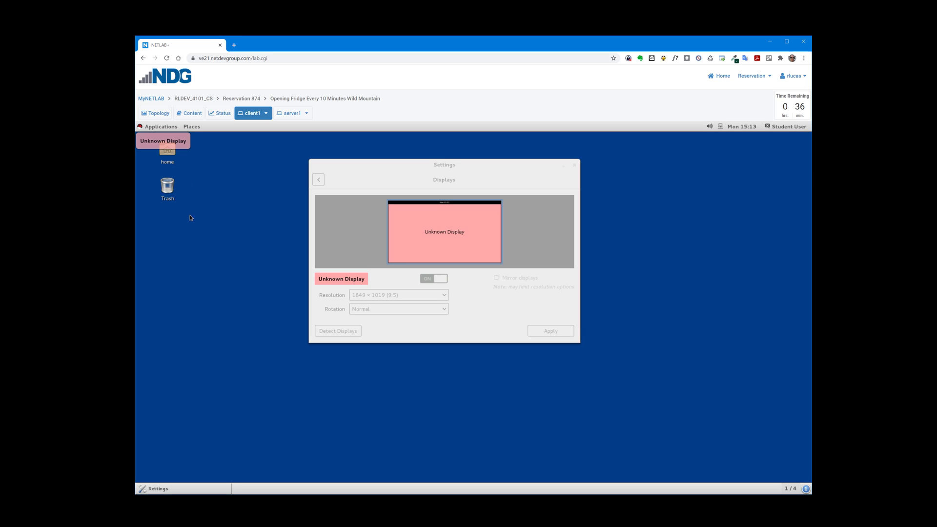
mouse_move(385, 296)
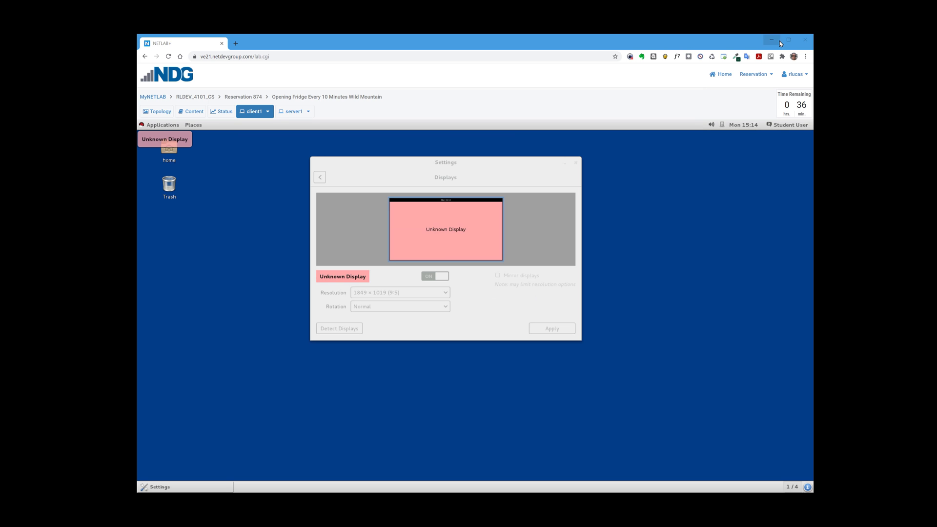
mouse_move(788, 39)
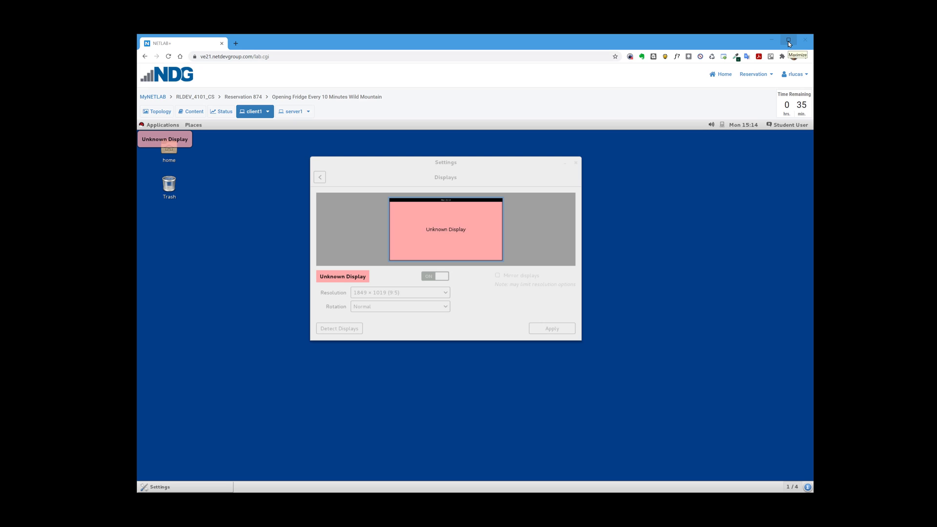
Maximize the browser window, growing the client1 desktop to 2560 × 1215.
left_click(787, 40)
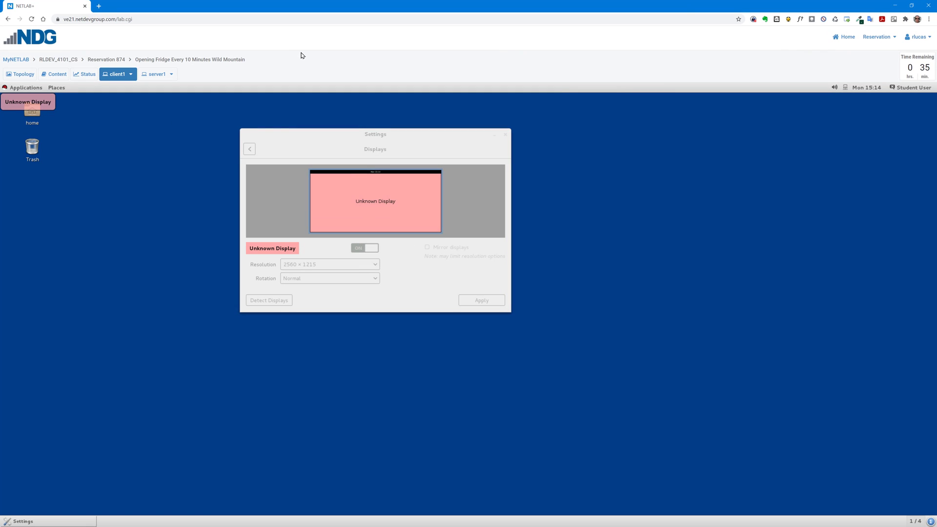
mouse_move(306, 51)
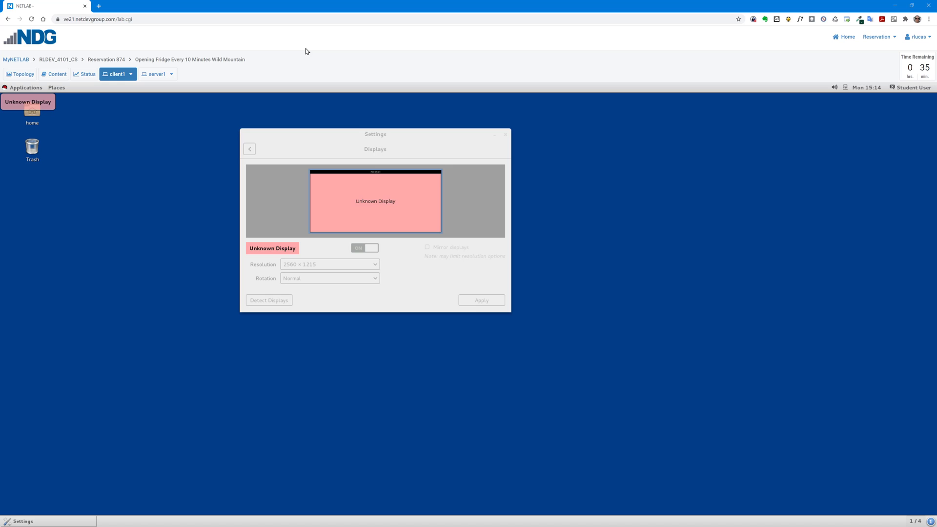
mouse_move(290, 274)
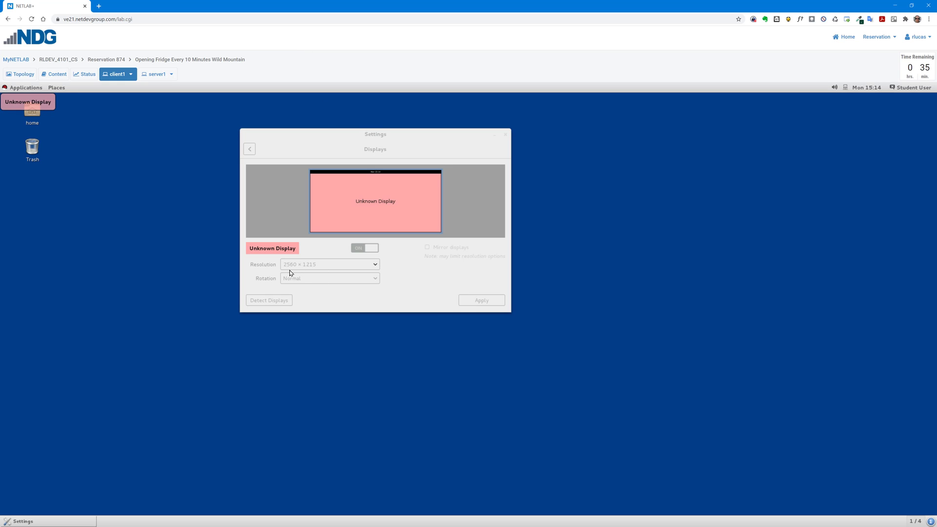
mouse_move(311, 273)
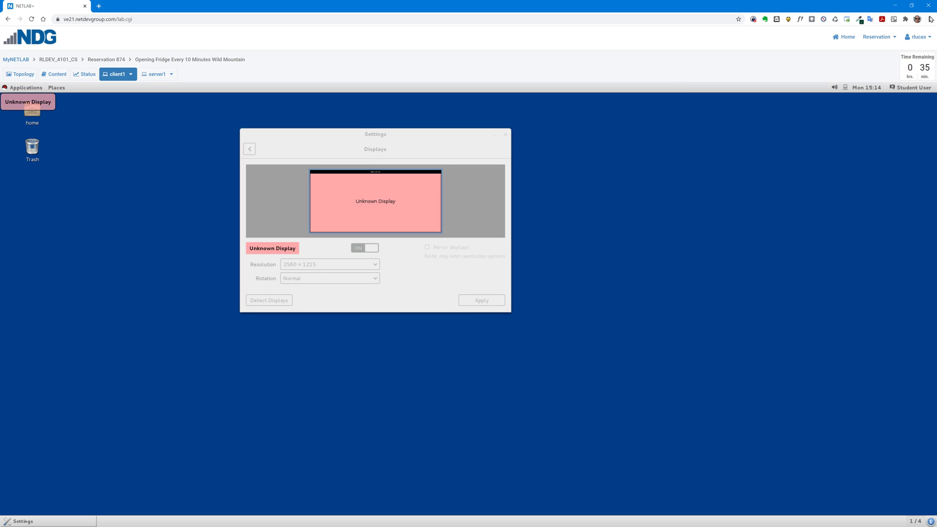
Open the Chrome ⋮ menu showing zoom at 100% and the full-screen option.
left_click(930, 19)
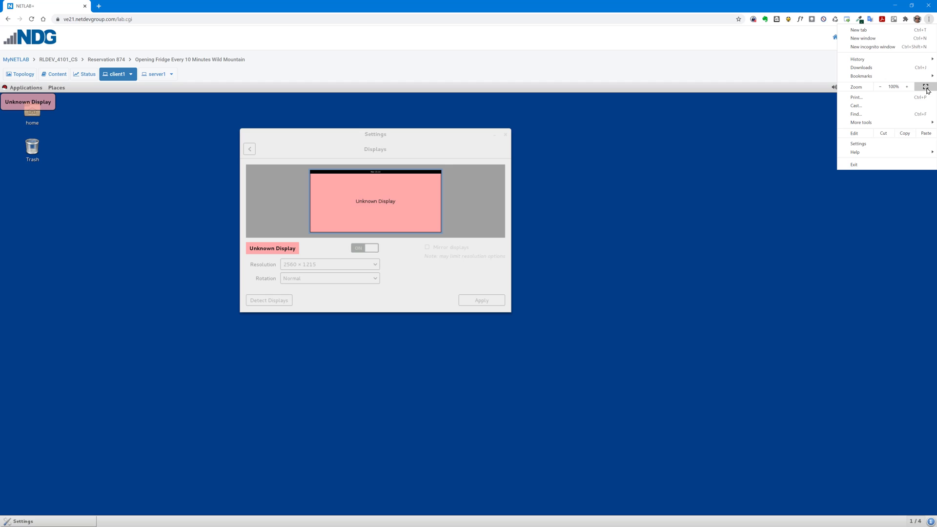
mouse_move(926, 90)
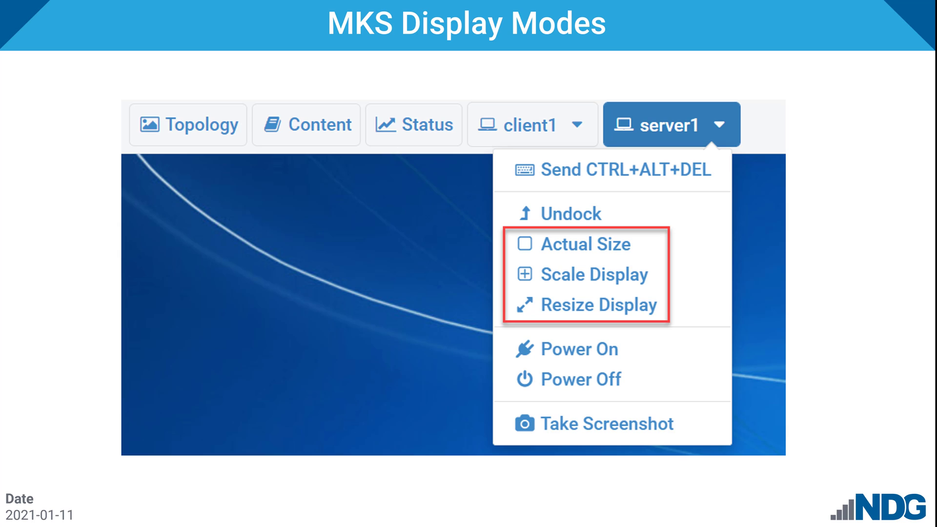
Advance to the slide on reservation types, where only single-user reservations allow resizing.
key("Right")
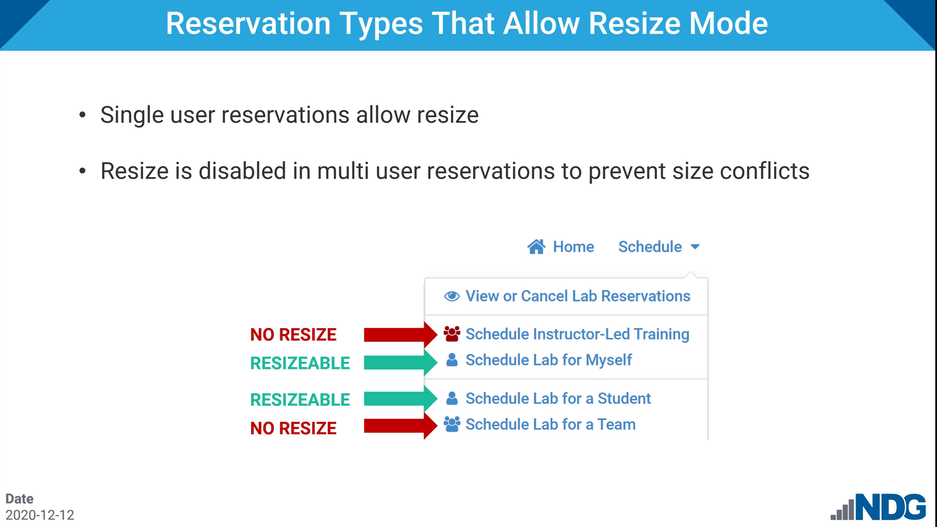